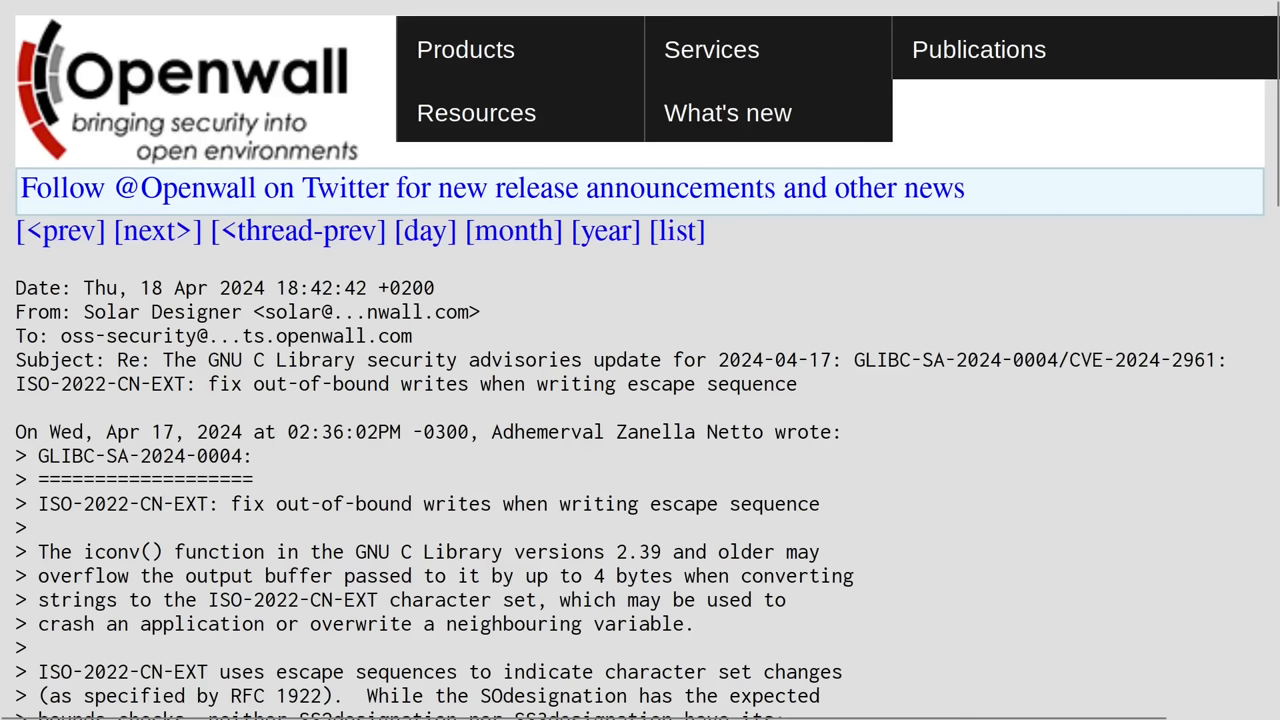
# Scroll down to the quoted GLIBC-SA-2024-0004 advisory and its Fix-Commit list
pyautogui.scroll(-3)
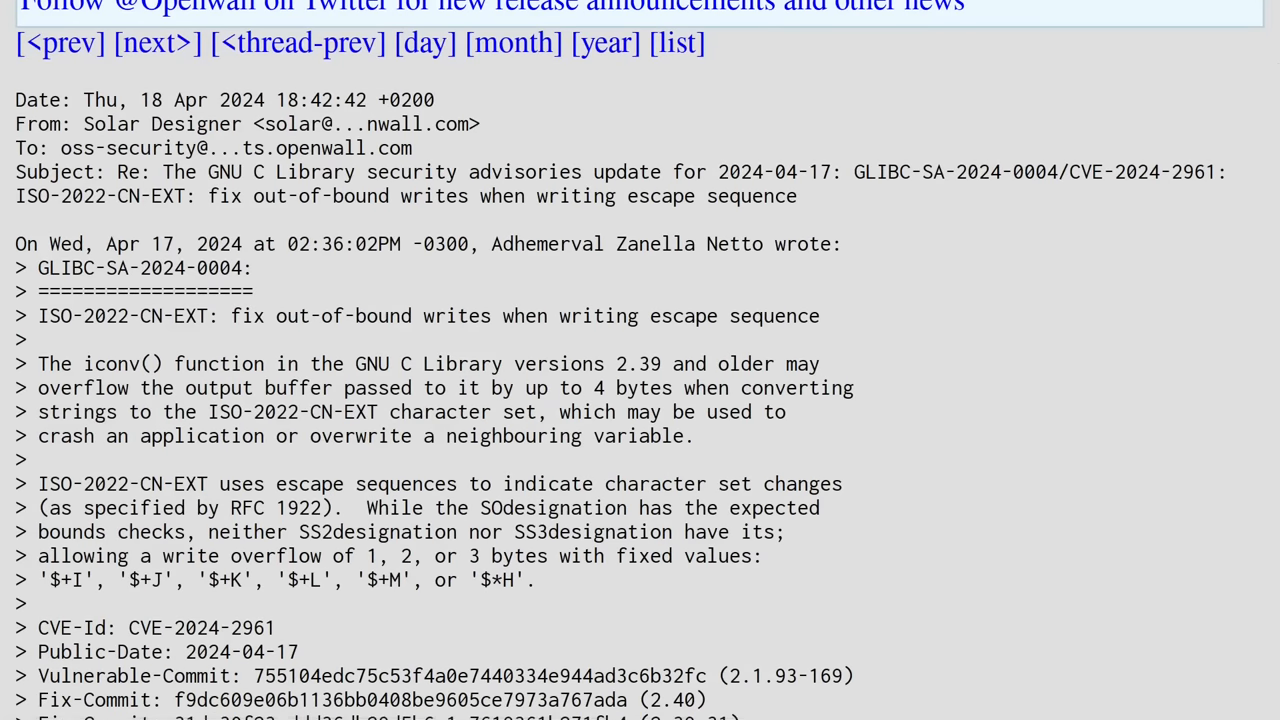
pyautogui.scroll(-3)
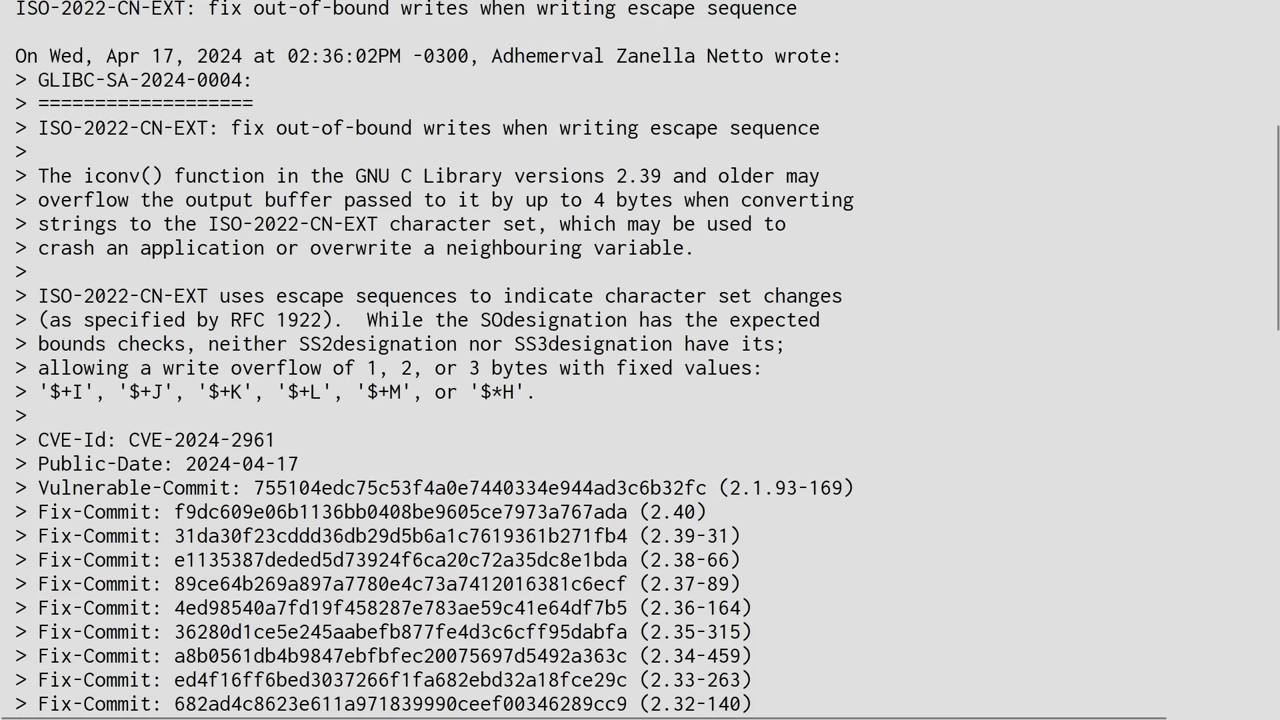
pyautogui.doubleClick(124, 176)
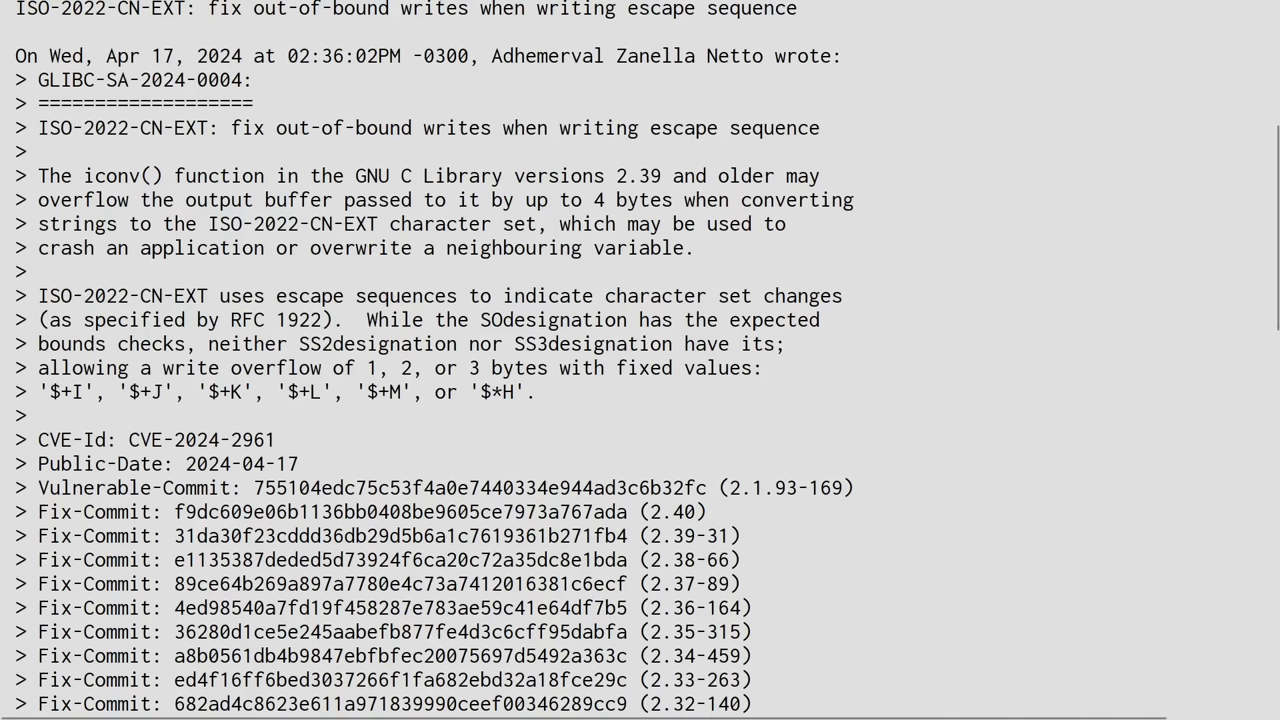
# Highlight advisory lines and scroll to the Reported-By credit for Charles Fol and the OffensiveCon link
pyautogui.moveTo(562, 200); pyautogui.dragTo(680, 200)
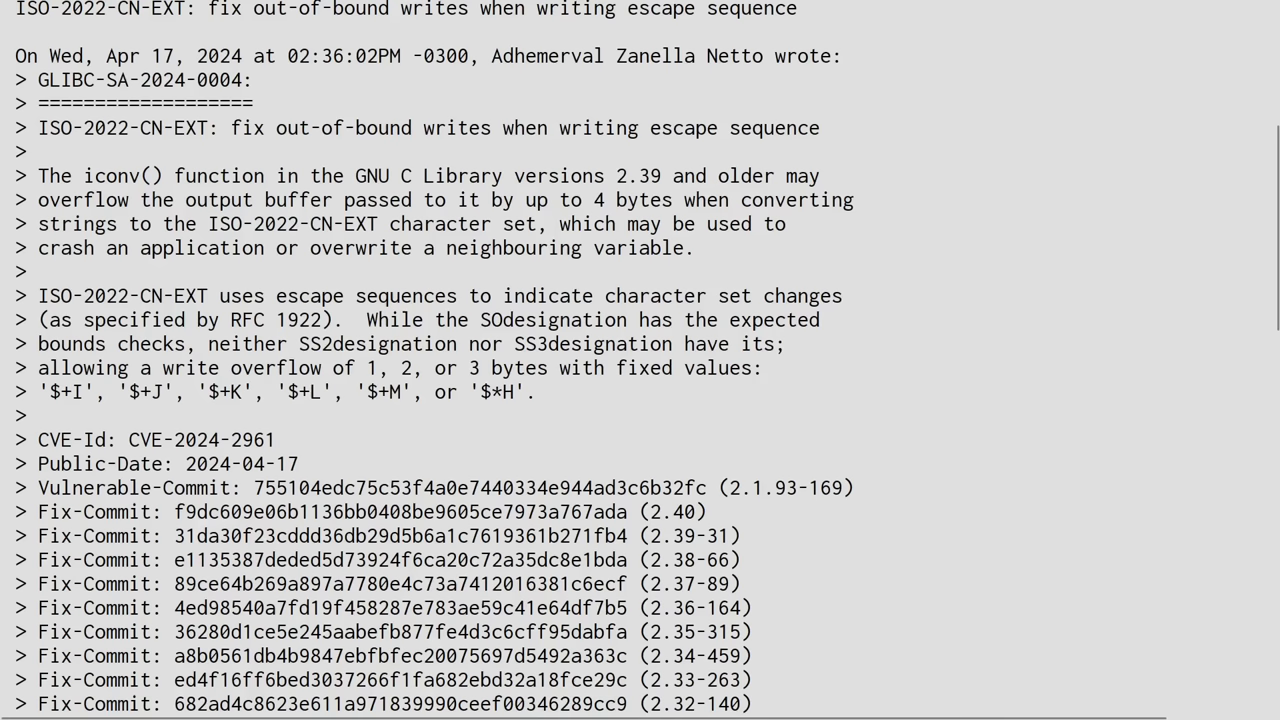
pyautogui.moveTo(38, 224); pyautogui.dragTo(420, 224)
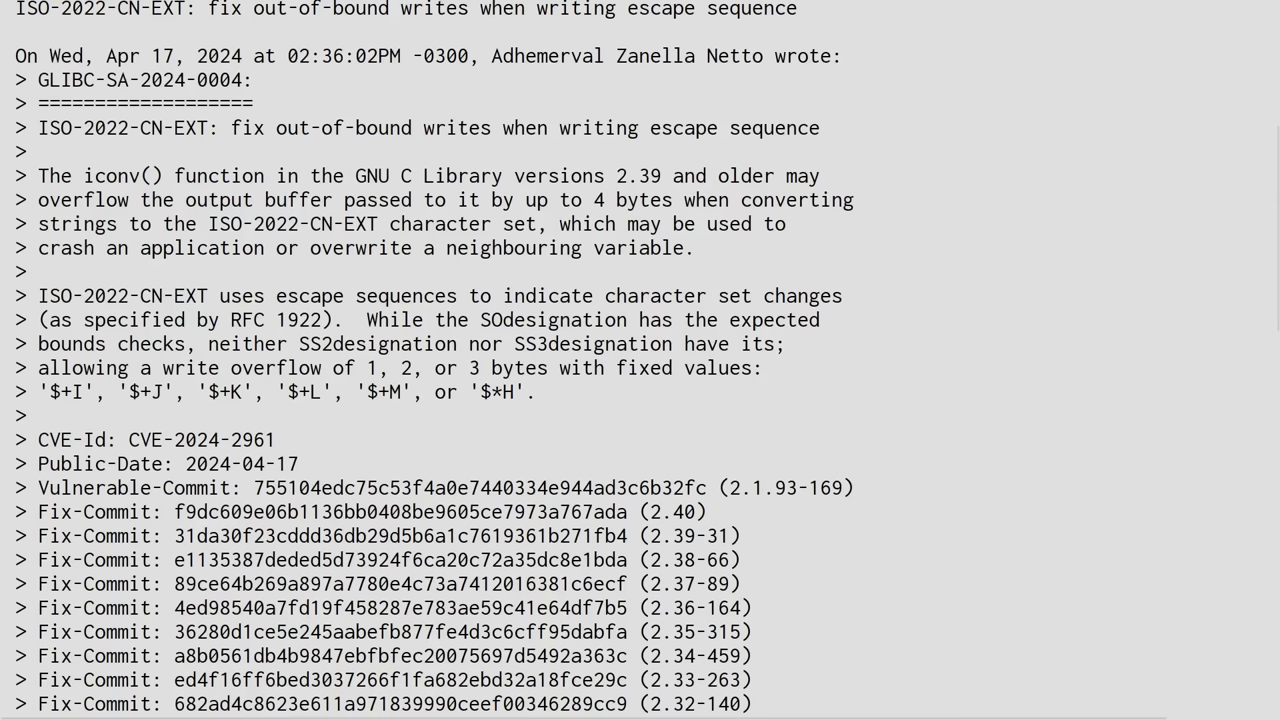
pyautogui.scroll(-3)
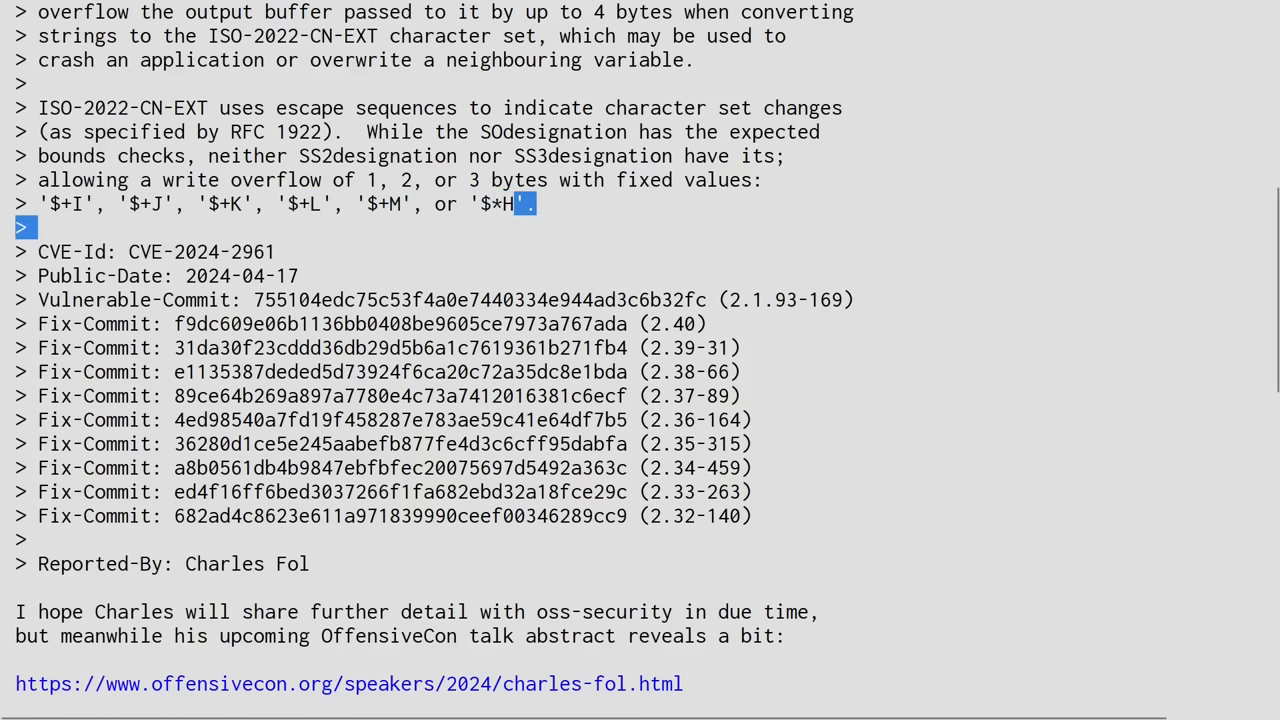
# Clear the stray highlight and scroll back up to the iconv() overflow description
pyautogui.moveTo(524, 204); pyautogui.dragTo(44, 204)
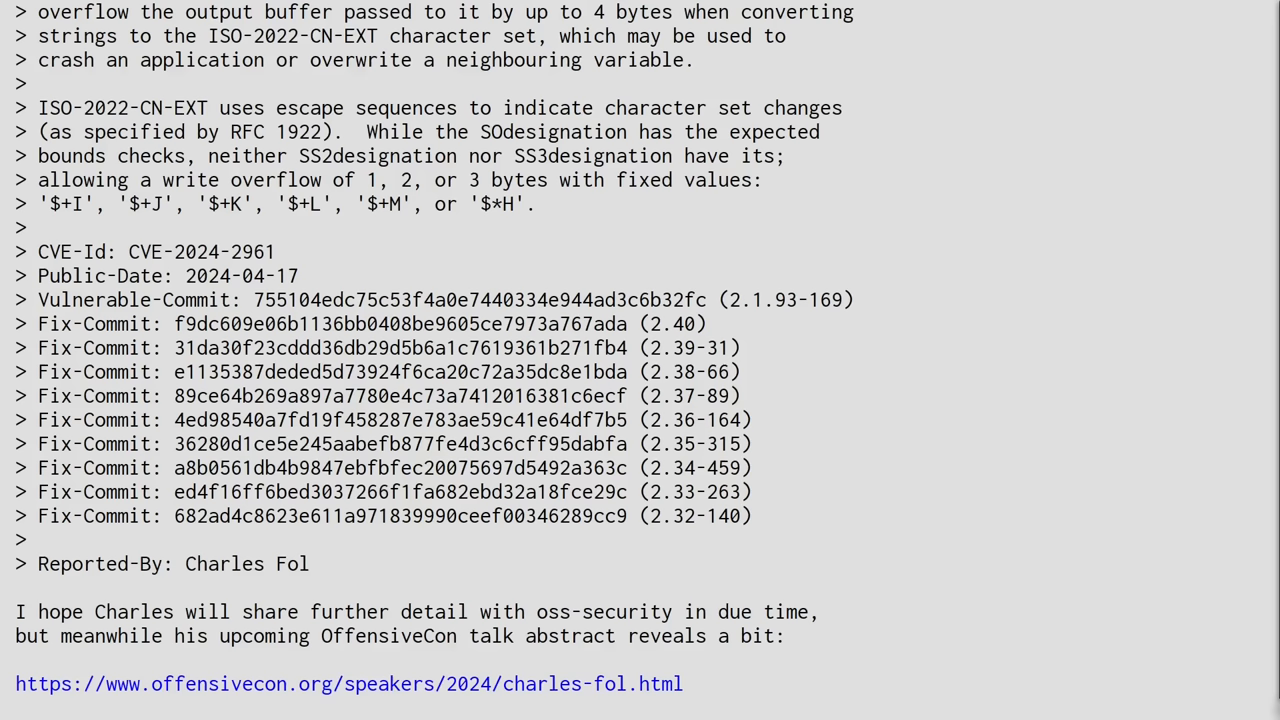
pyautogui.scroll(3)
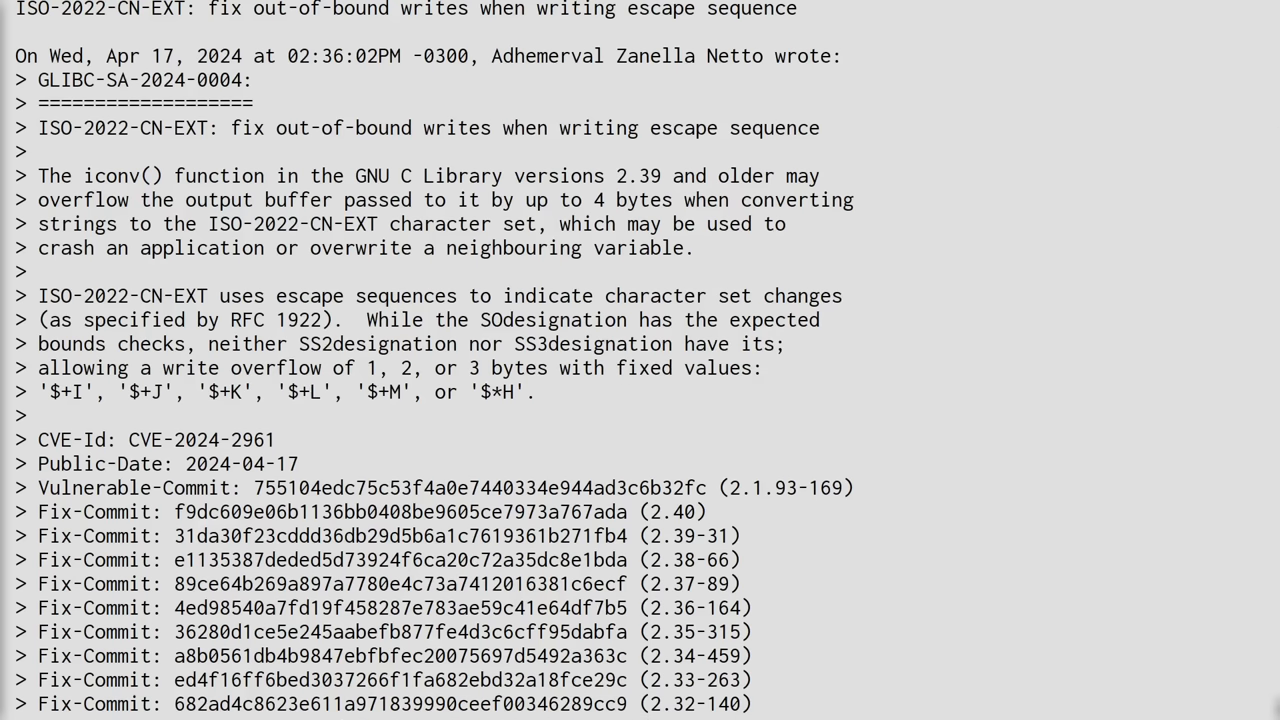
# Scroll to the post's end and highlight the '24 years old buffer overflow' sentence, abstract and bio lines
pyautogui.scroll(-3)
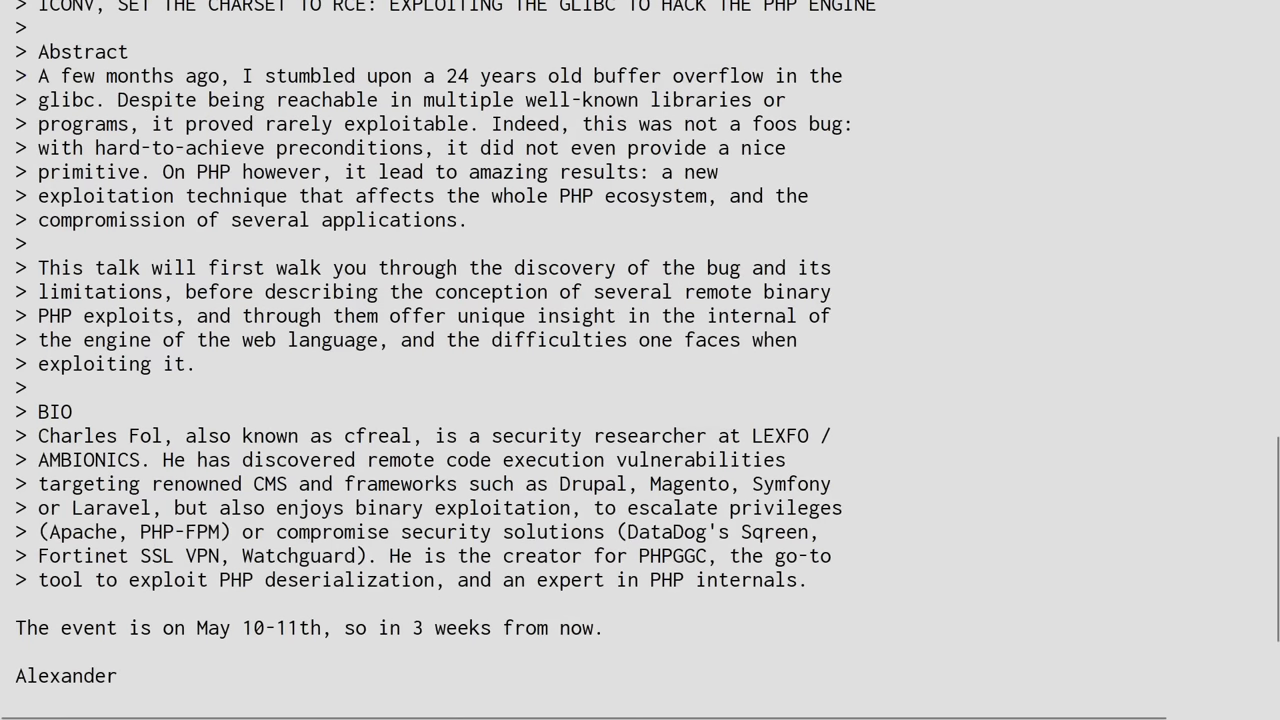
pyautogui.moveTo(436, 76); pyautogui.dragTo(536, 124)
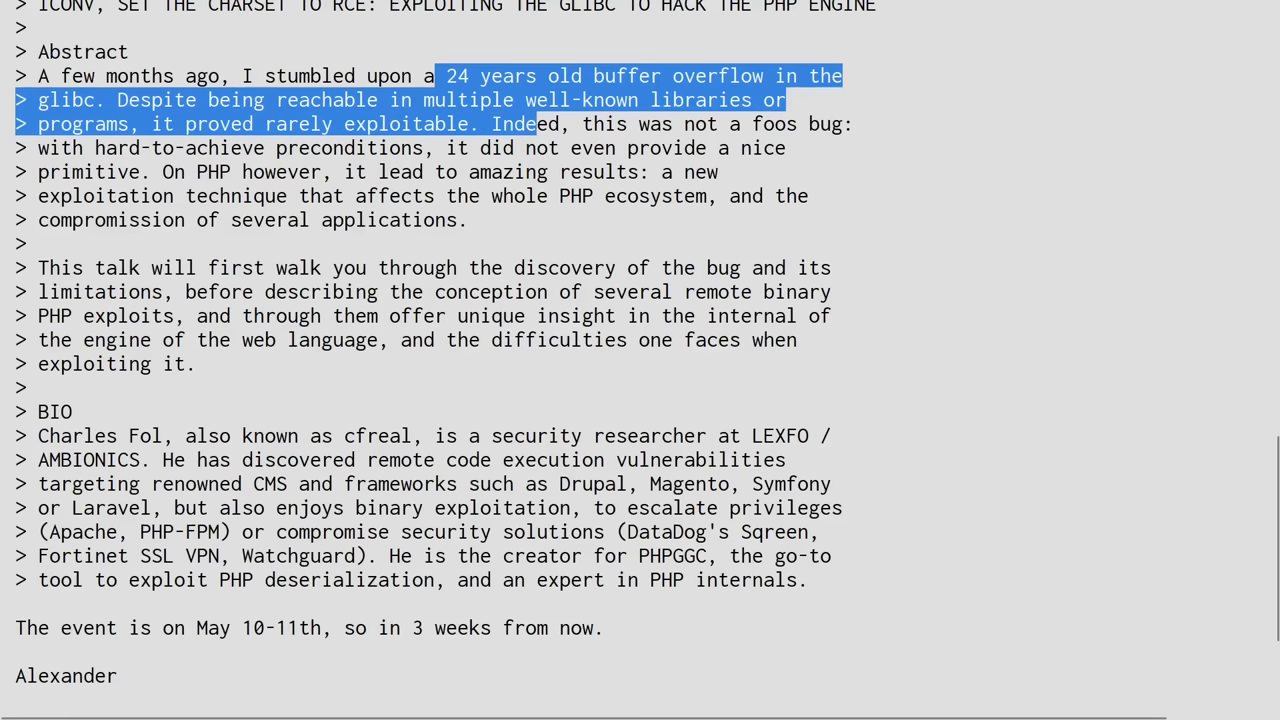
pyautogui.click(650, 300)
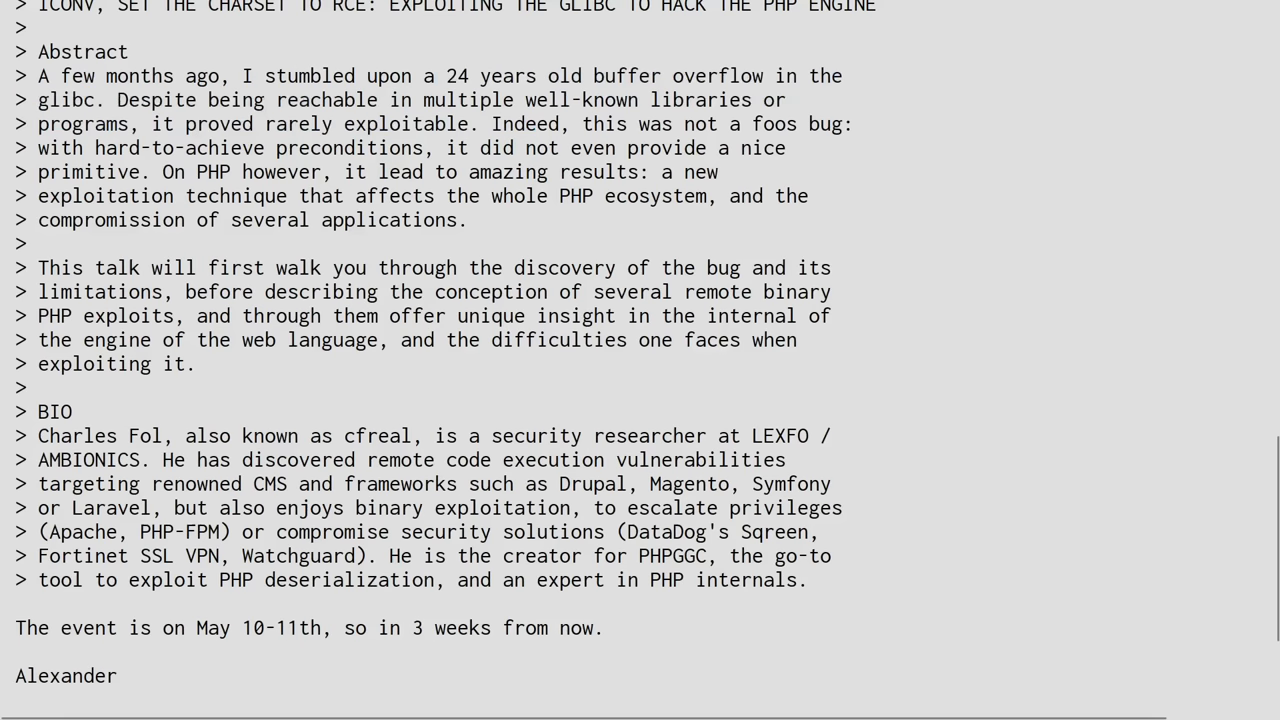
pyautogui.moveTo(152, 124); pyautogui.dragTo(436, 124)
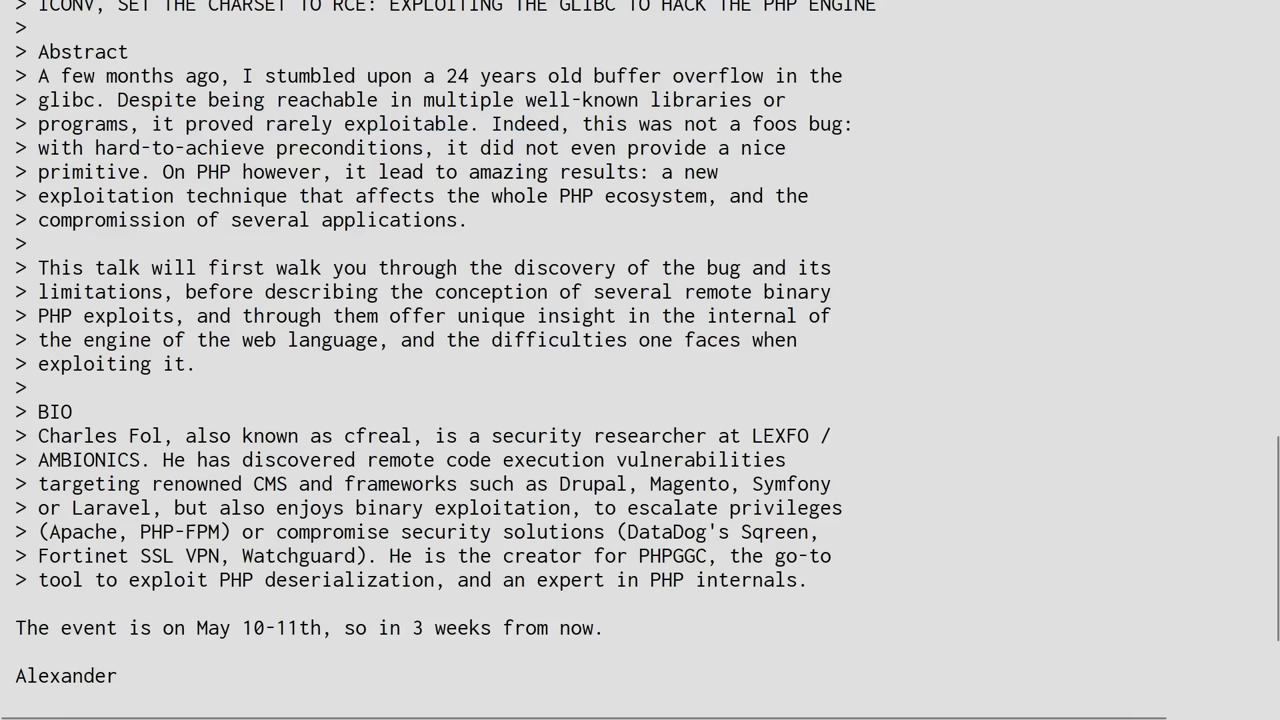
pyautogui.moveTo(164, 172); pyautogui.dragTo(412, 196)
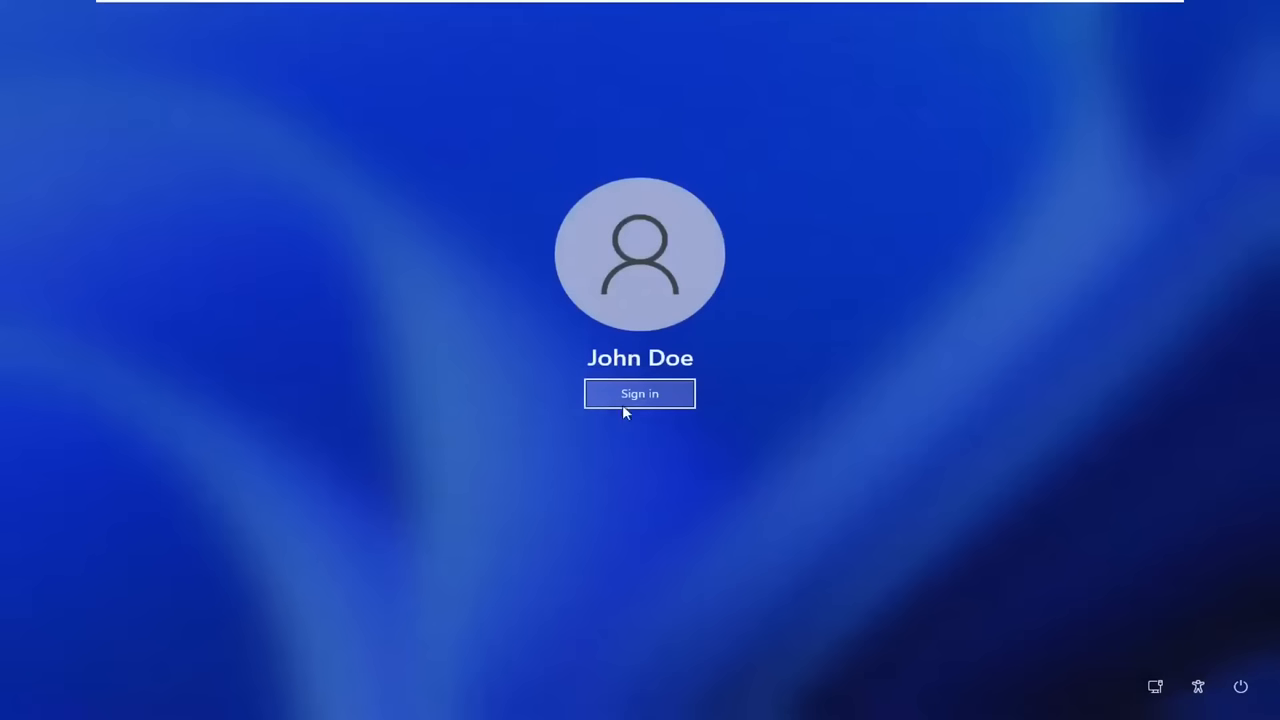
pyautogui.moveTo(96, 664)
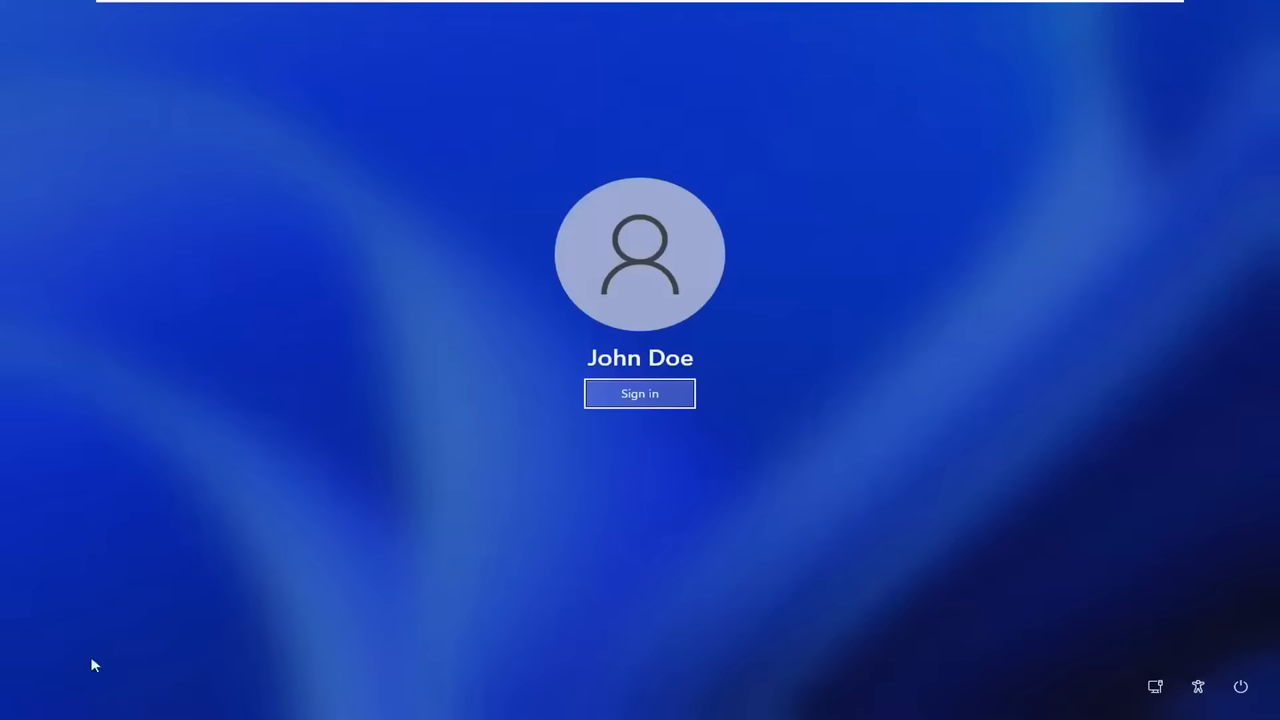
pyautogui.moveTo(504, 458)
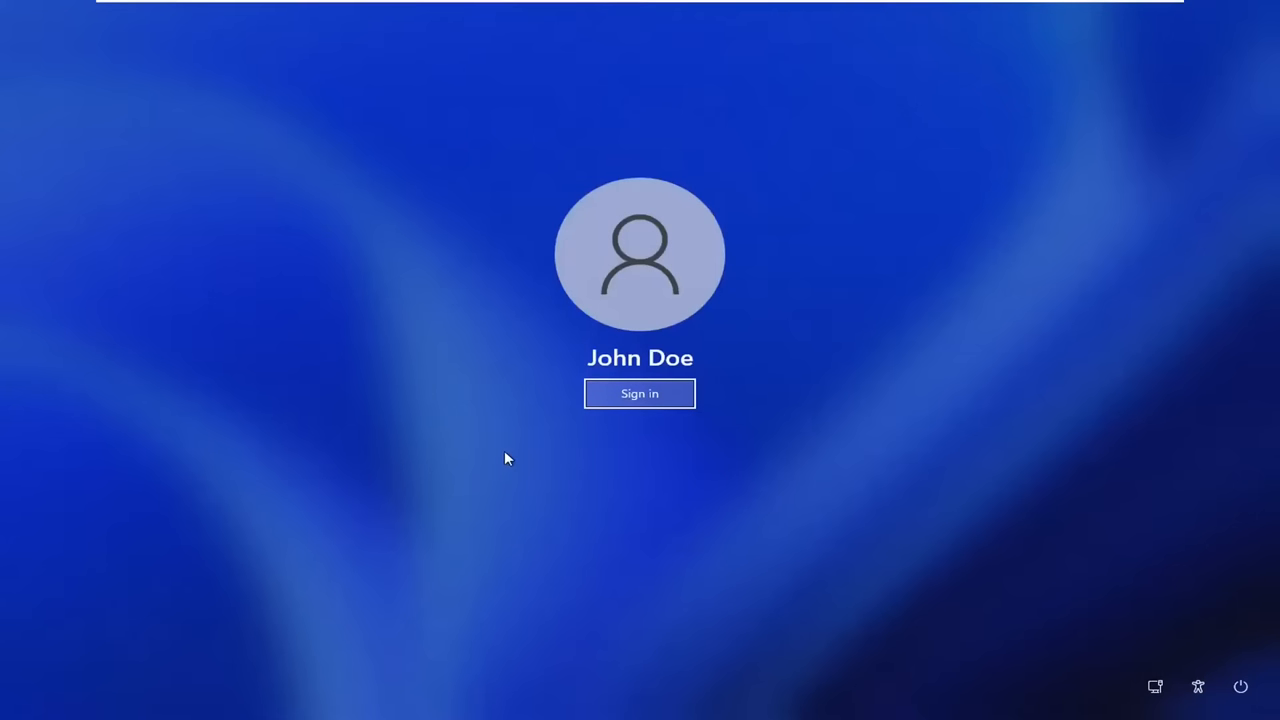
pyautogui.moveTo(284, 556)
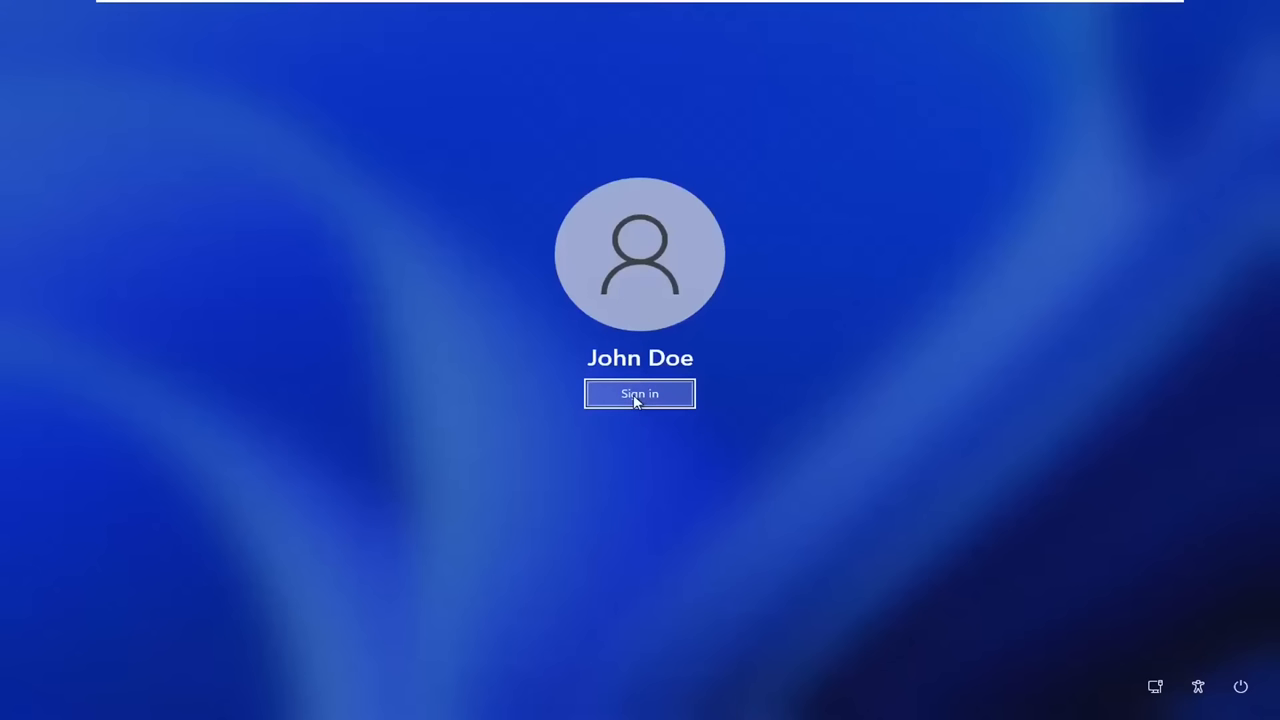
# Sign in to the Windows account so the Welcome message appears
pyautogui.click(640, 392)
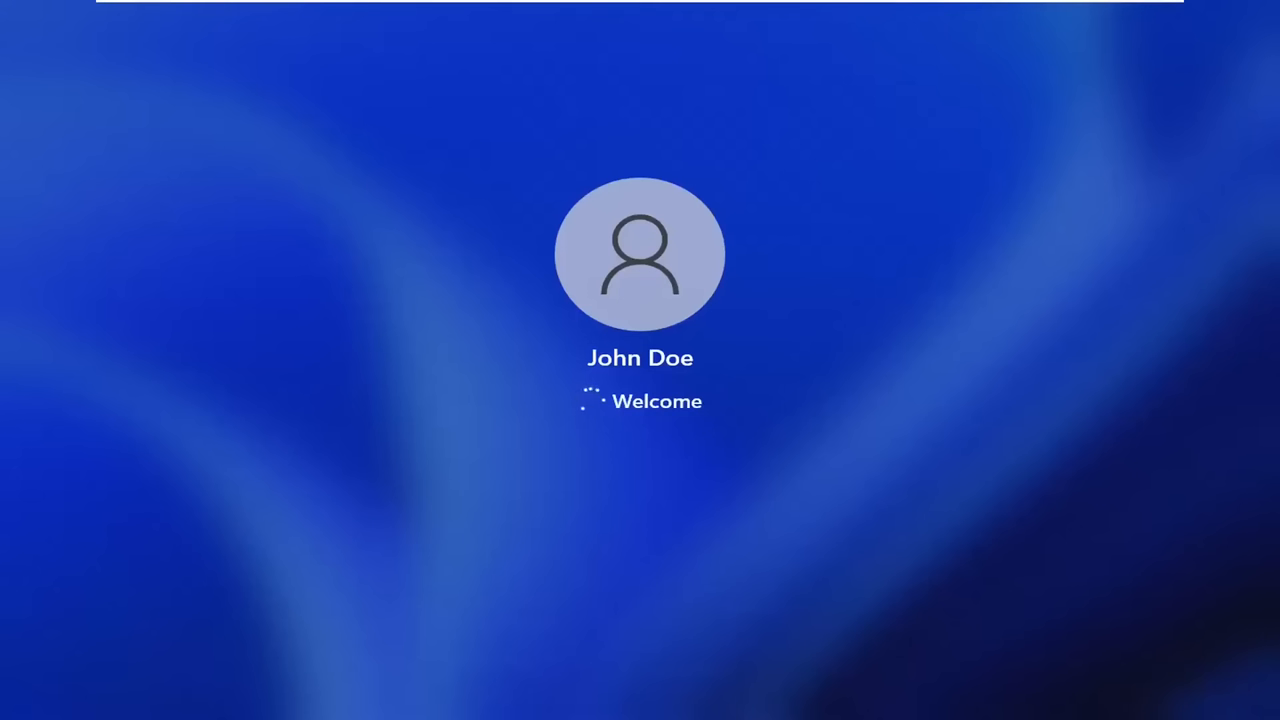